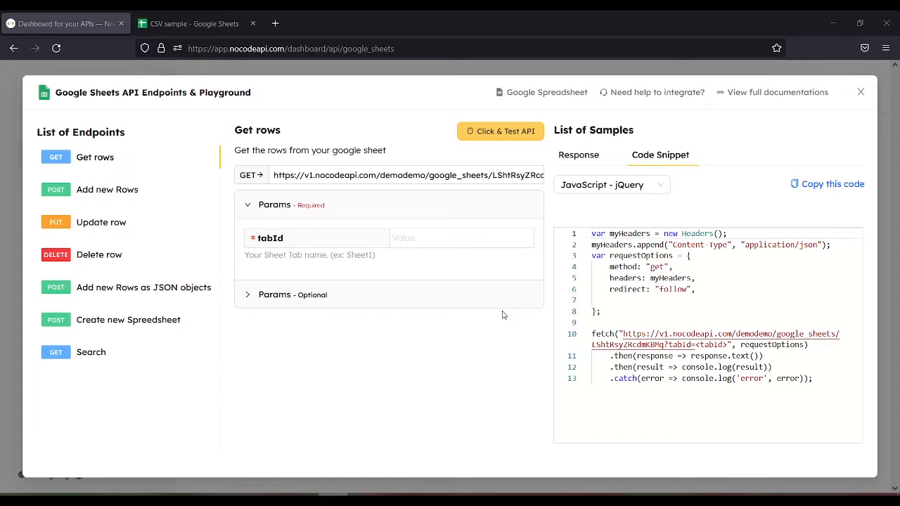
pyautogui.moveTo(490, 331)
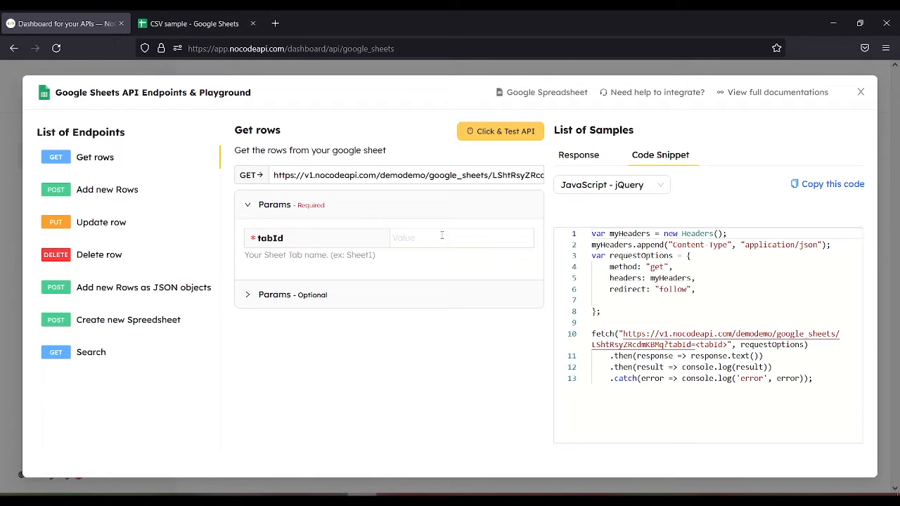
# Set the Get rows endpoint's tabId to sheet8 after checking the spreadsheet's tab names
pyautogui.click(461, 237)
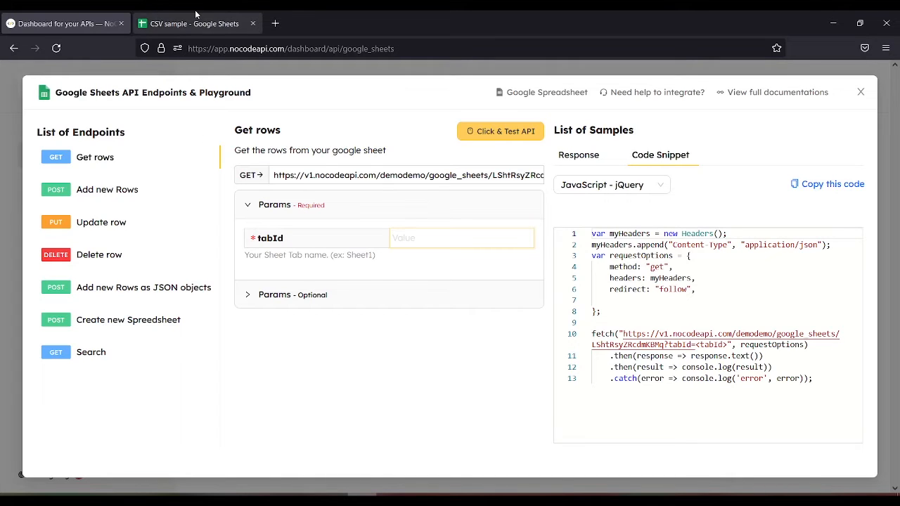
pyautogui.click(197, 22)
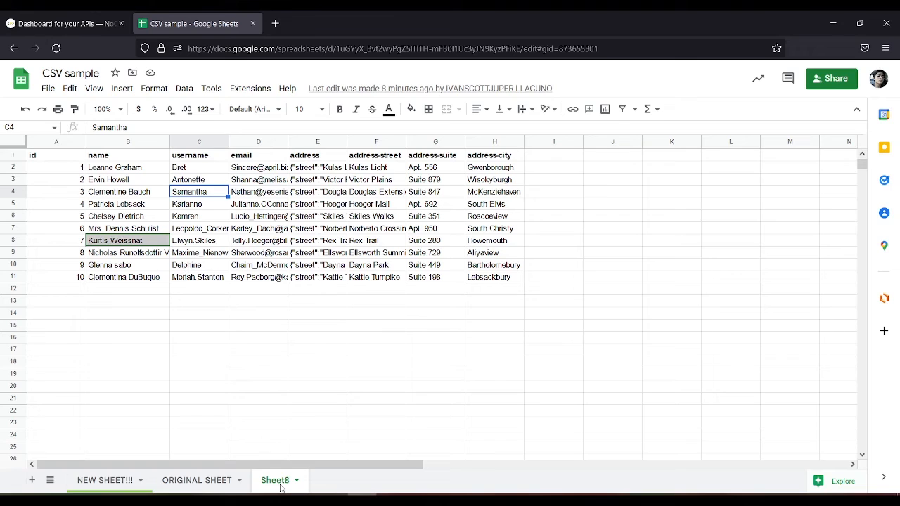
pyautogui.click(63, 23)
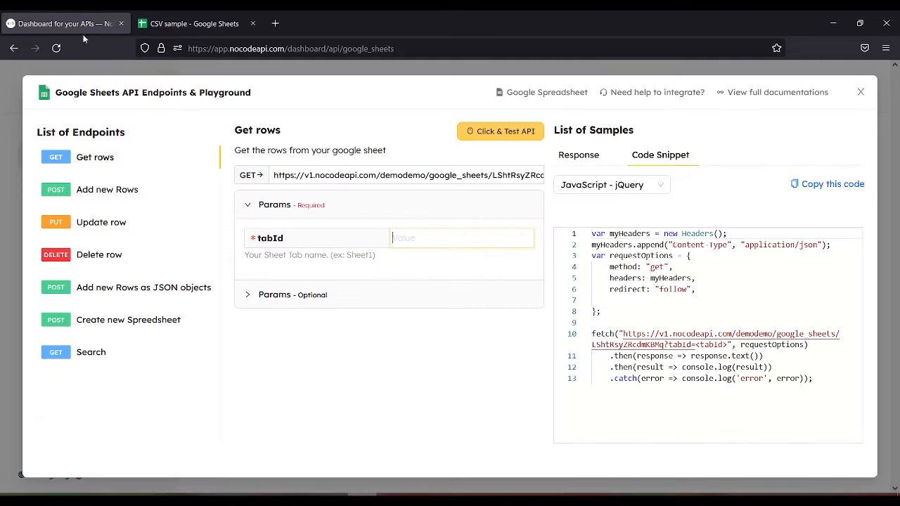
pyautogui.write('s')
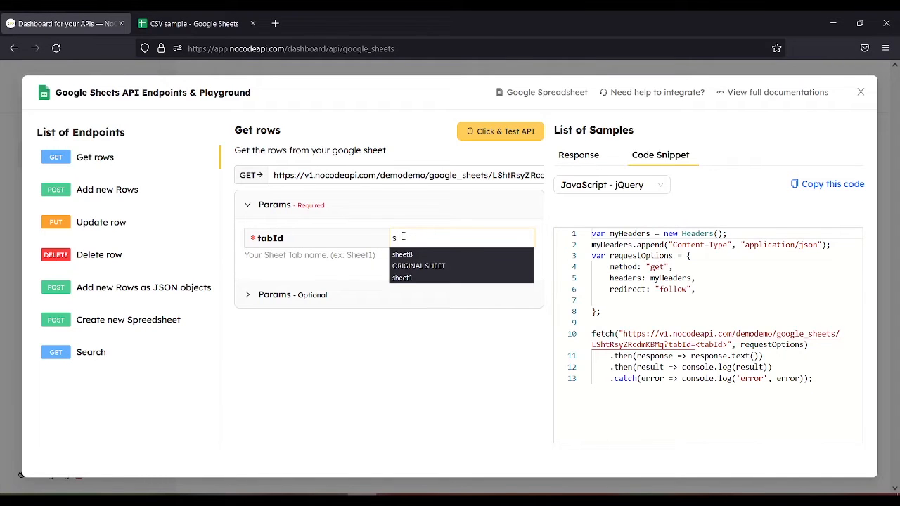
pyautogui.click(402, 253)
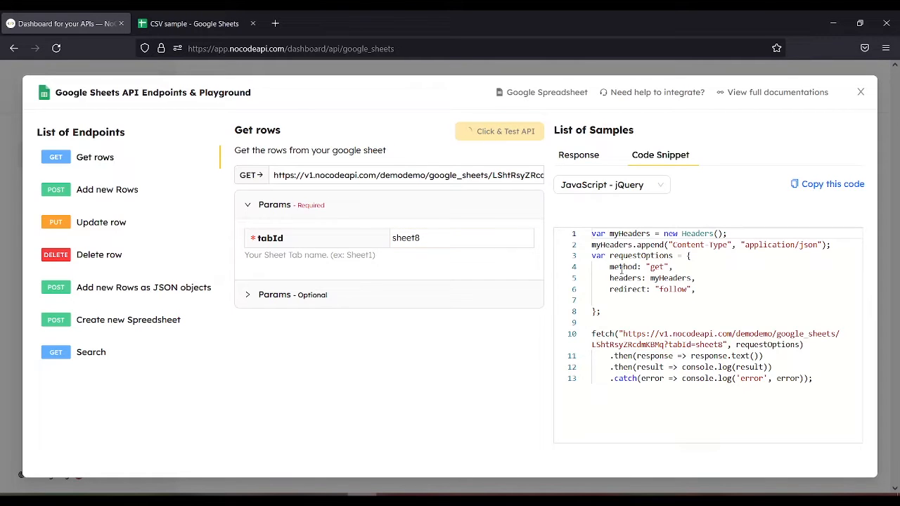
# Run Get rows for sheet8 and select the returned JSON object for row_id 4 (Samantha)
pyautogui.click(504, 131)
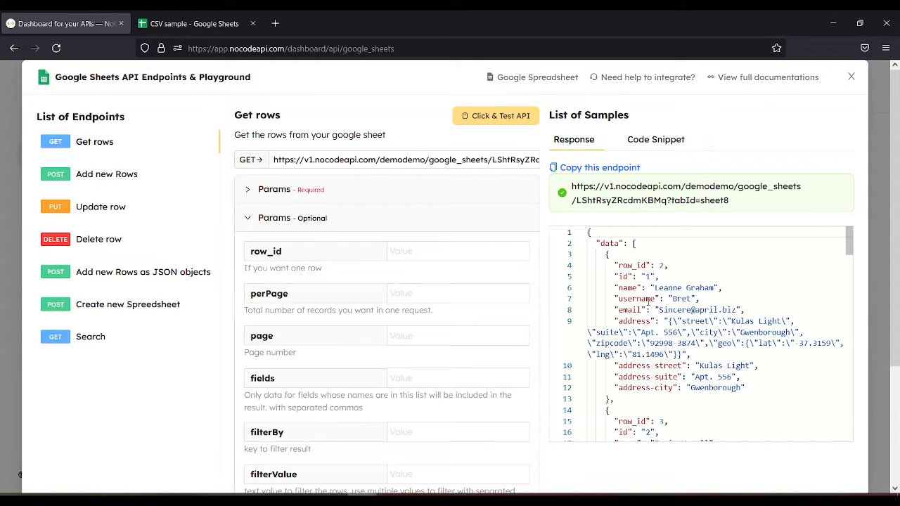
pyautogui.scroll(-3)
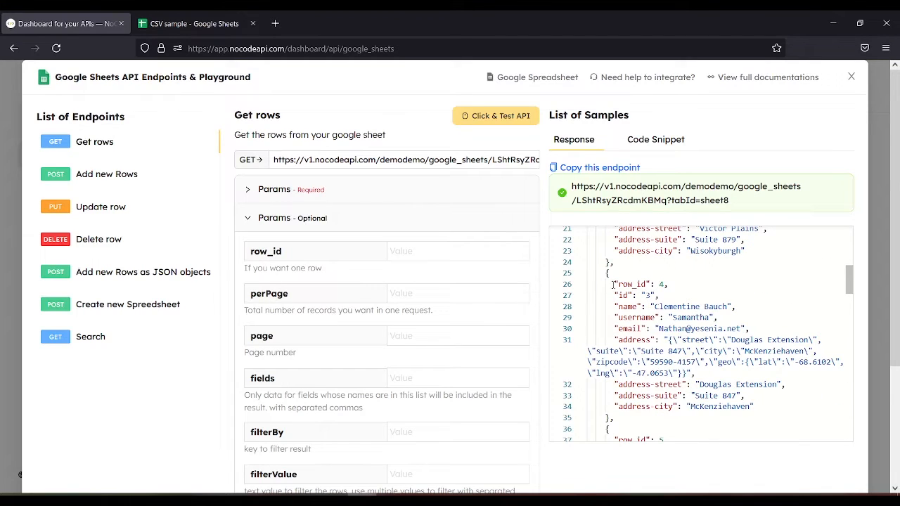
pyautogui.moveTo(608, 284); pyautogui.dragTo(756, 406)
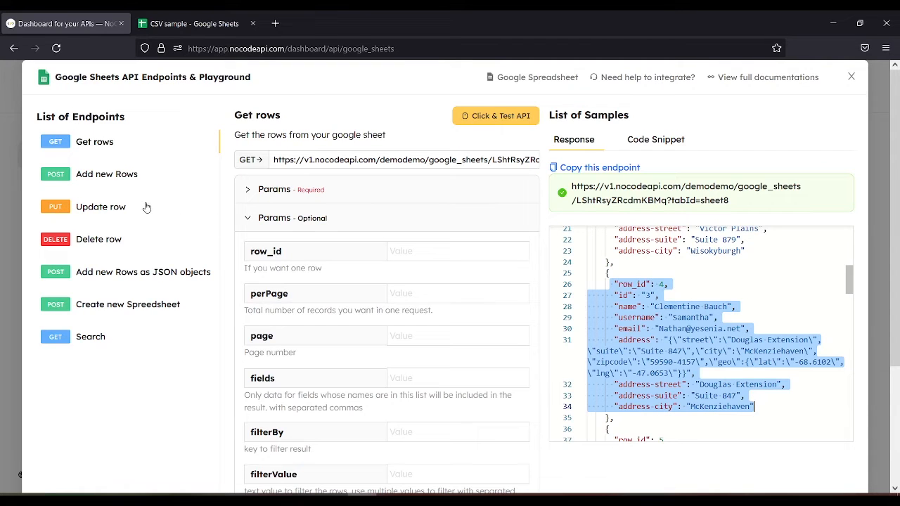
# Switch to the Update row endpoint and enter sheet8 as its tabId
pyautogui.click(101, 207)
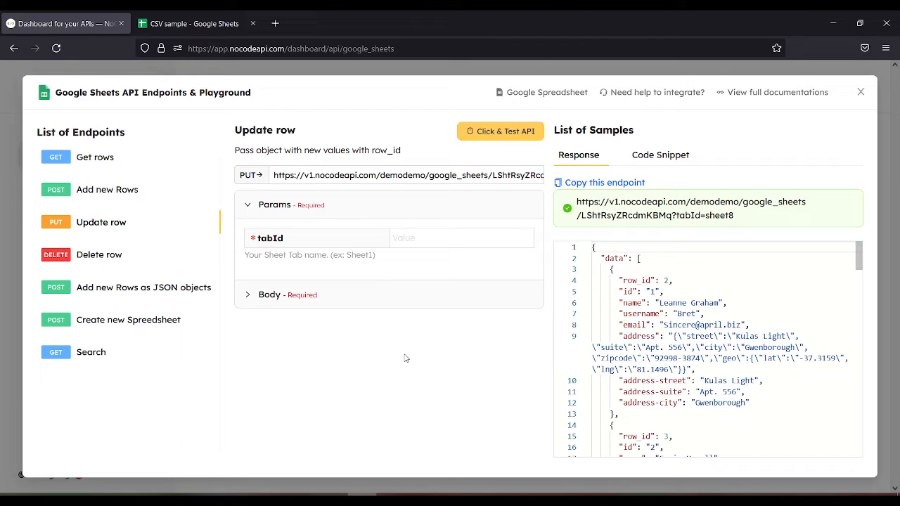
pyautogui.click(197, 23)
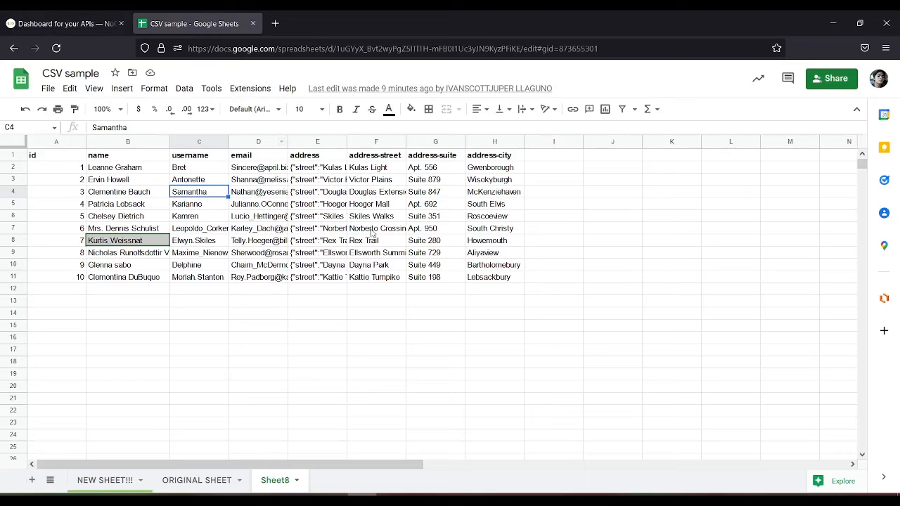
pyautogui.click(63, 23)
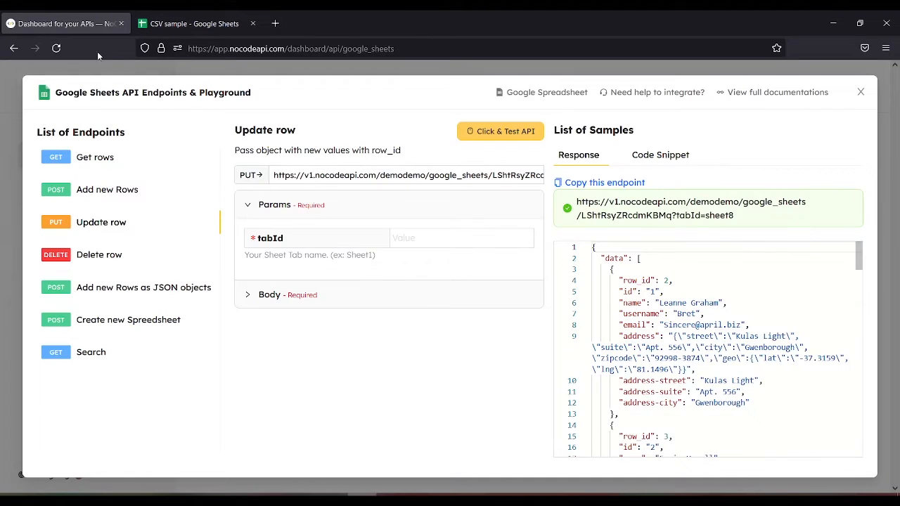
pyautogui.click(461, 238)
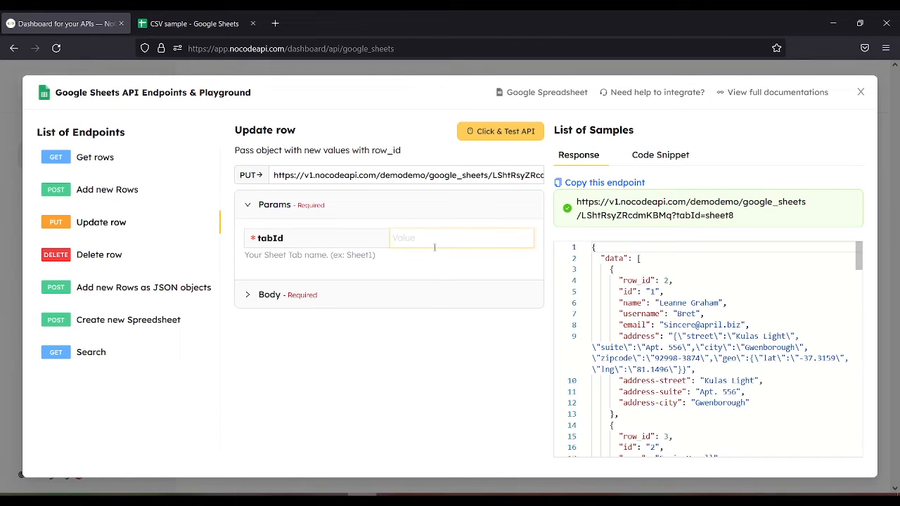
pyautogui.write('shee8')
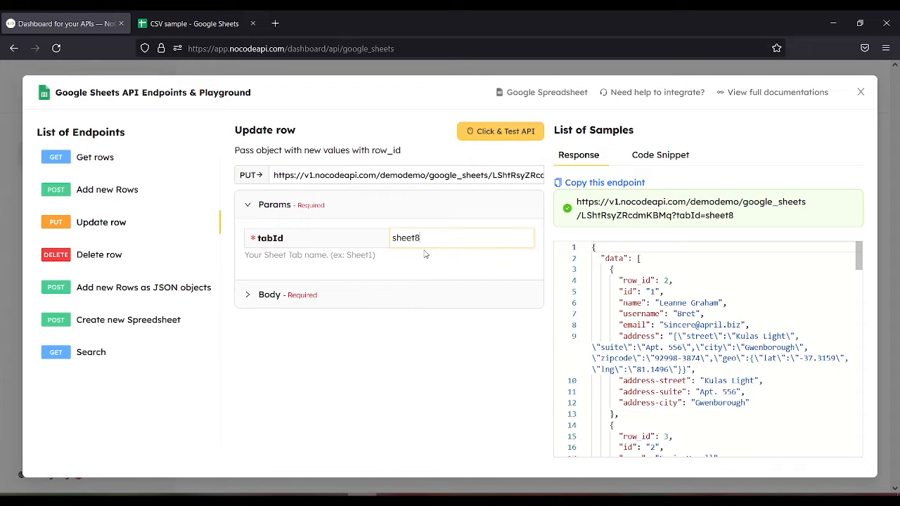
# Replace the Update row body with the row_id 4 record and change username Samantha to Sam
pyautogui.click(270, 295)
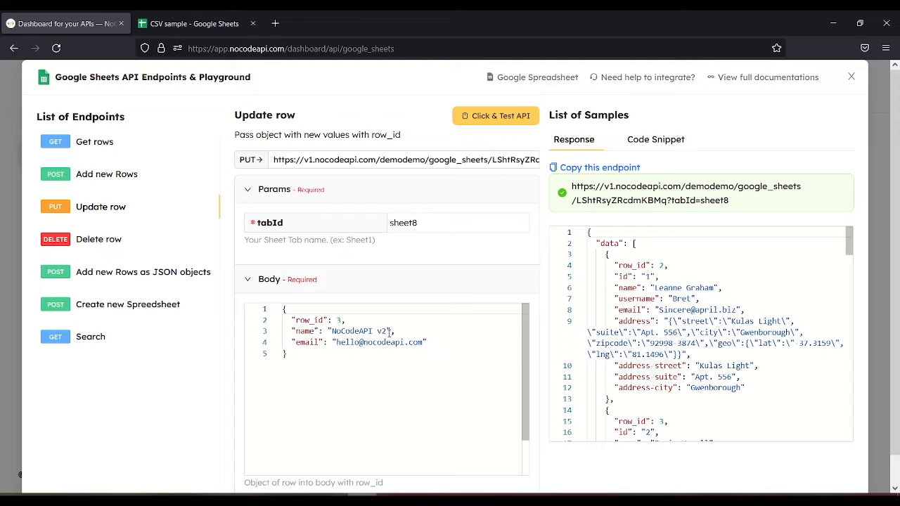
pyautogui.moveTo(294, 321); pyautogui.dragTo(427, 343)
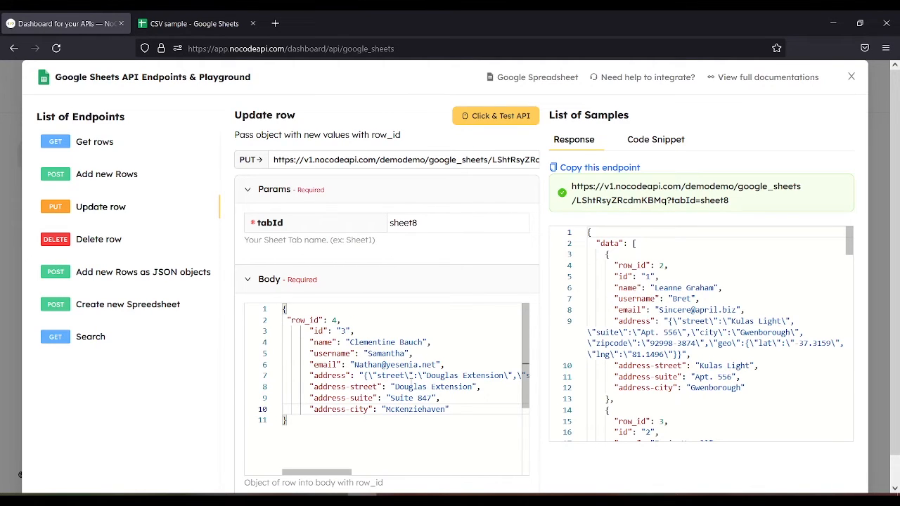
pyautogui.click(197, 22)
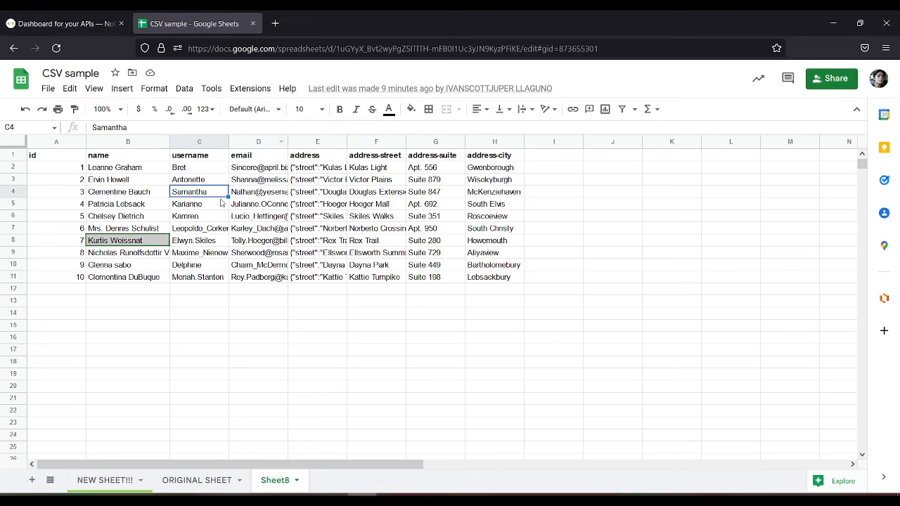
pyautogui.click(259, 300)
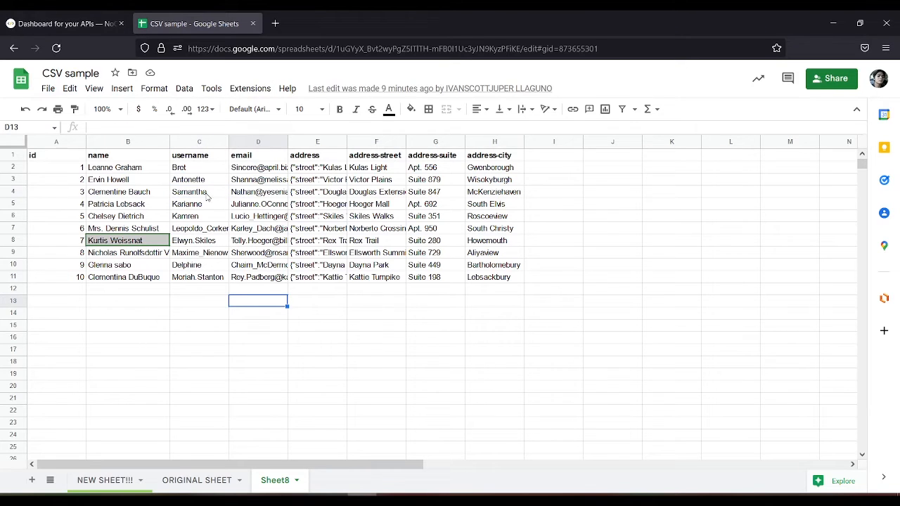
pyautogui.click(63, 23)
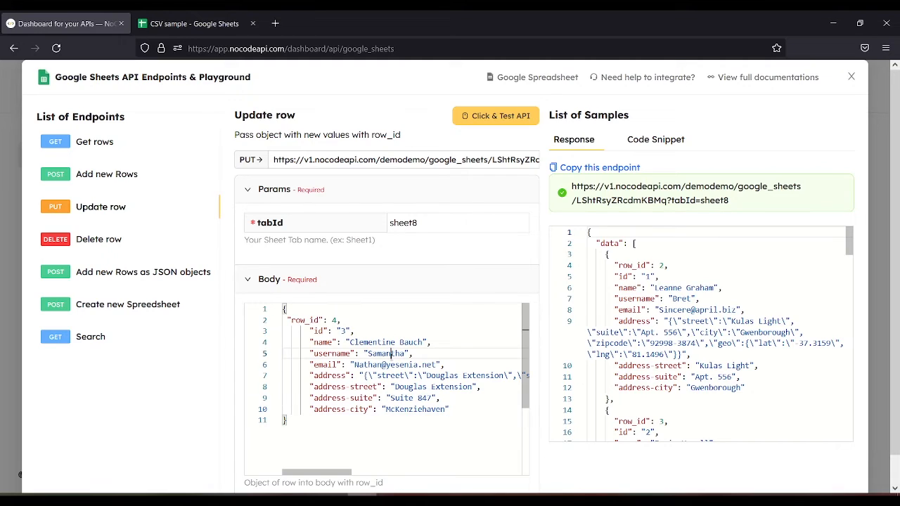
pyautogui.doubleClick(386, 353)
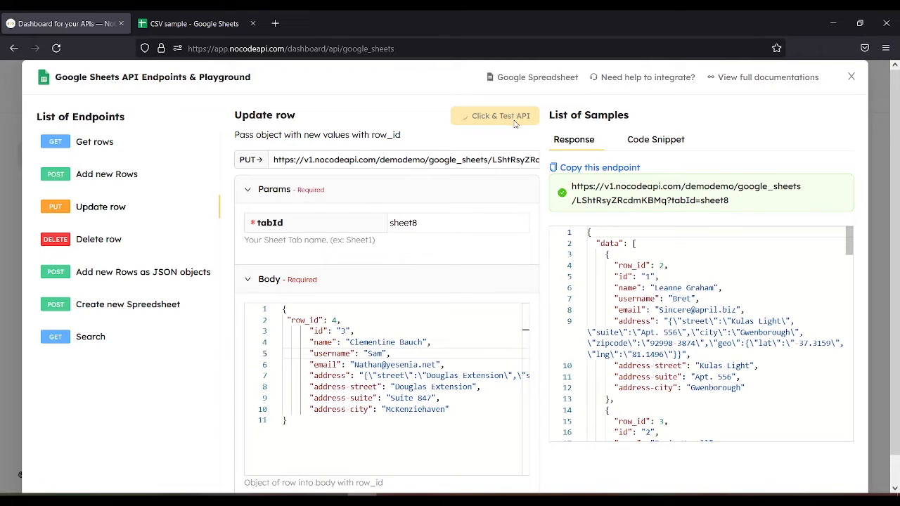
# Send the Update row request and confirm Clementine Bauch's username reads Sam in the sheet
pyautogui.click(495, 115)
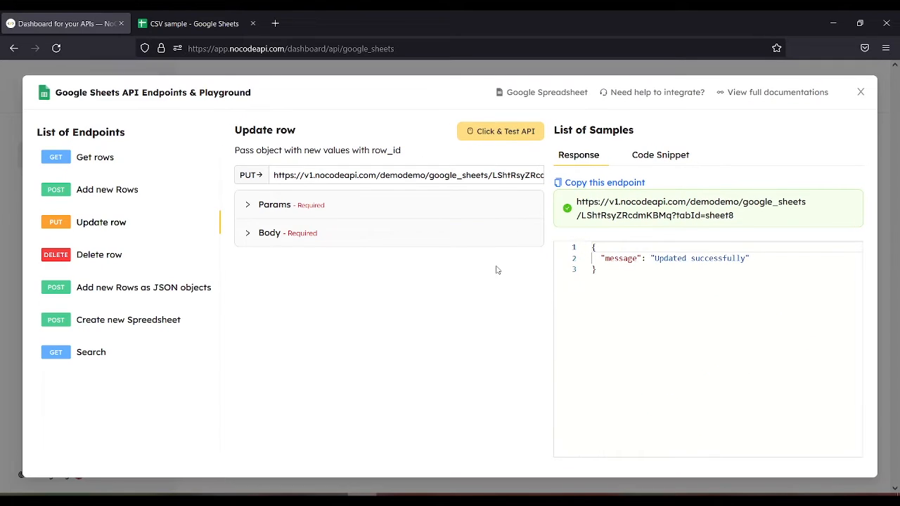
pyautogui.moveTo(353, 121)
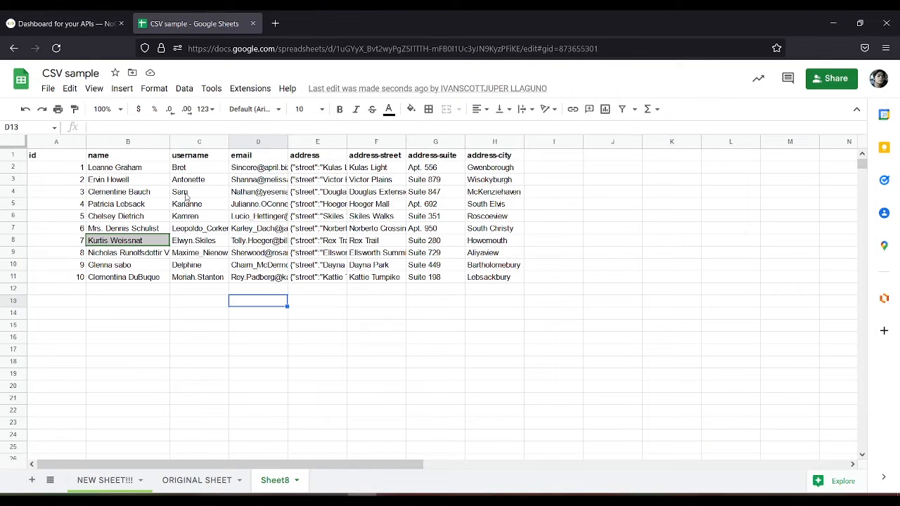
pyautogui.click(199, 191)
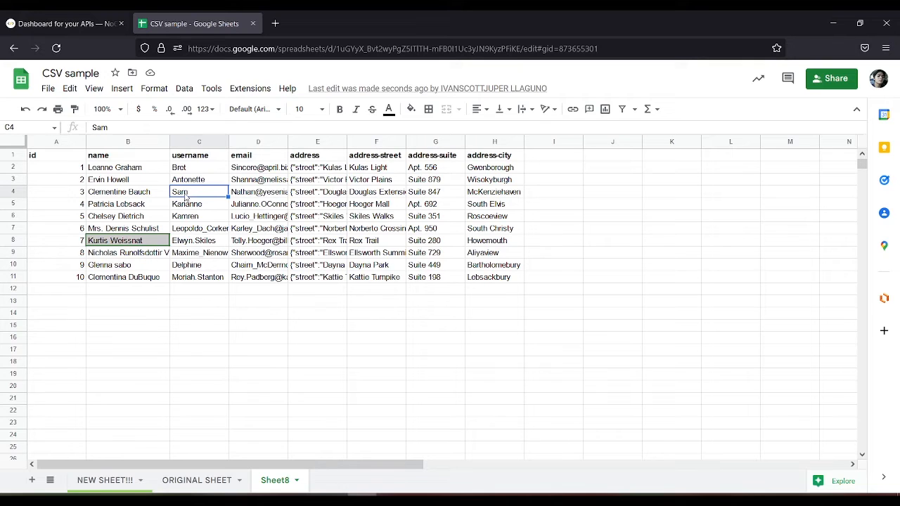
pyautogui.click(63, 23)
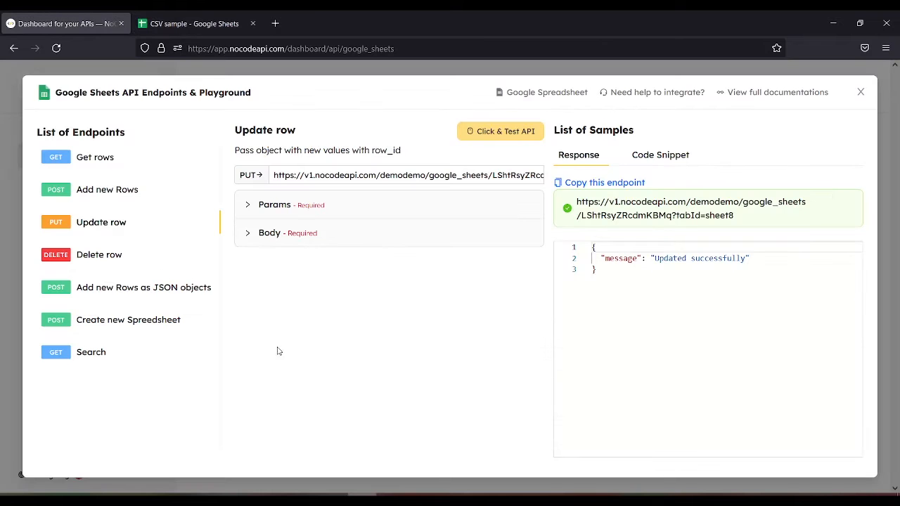
# Switch to the Search endpoint with tabId sheet8 and check the sheet's column headings
pyautogui.click(90, 352)
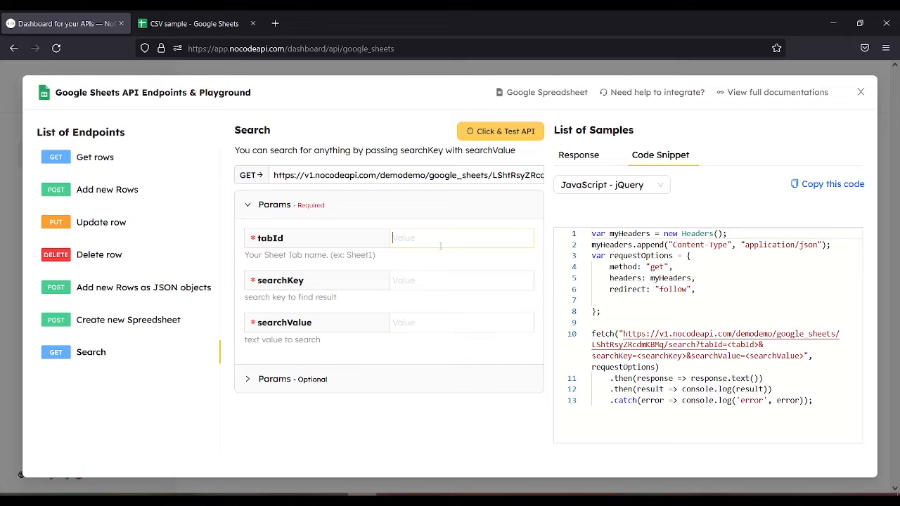
pyautogui.write('sheet8')
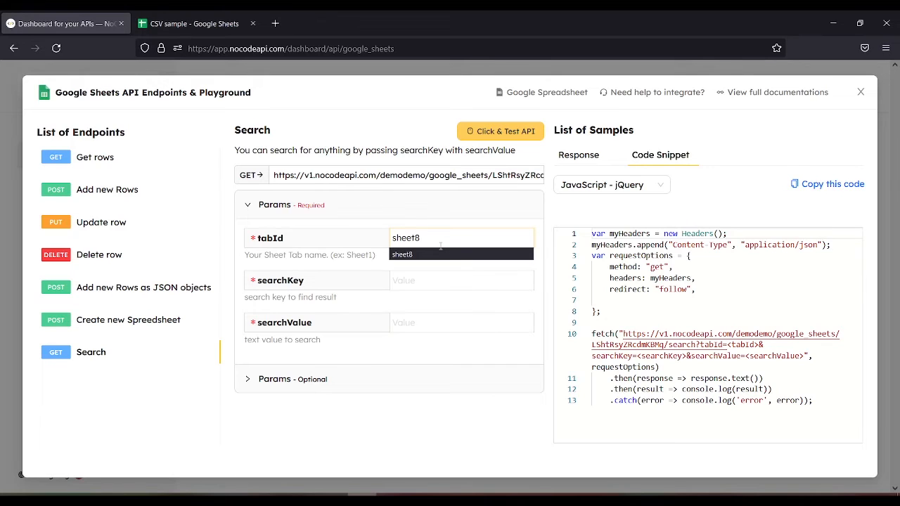
pyautogui.click(461, 280)
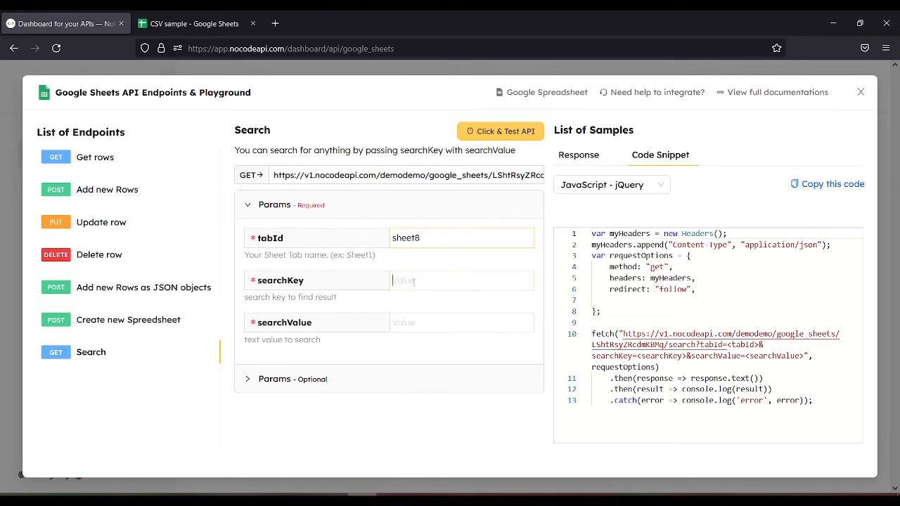
pyautogui.click(197, 23)
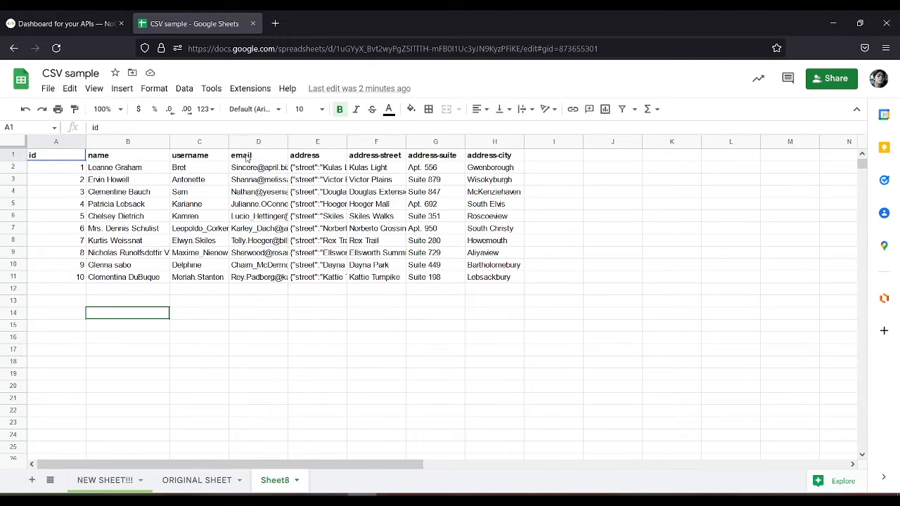
pyautogui.moveTo(419, 161)
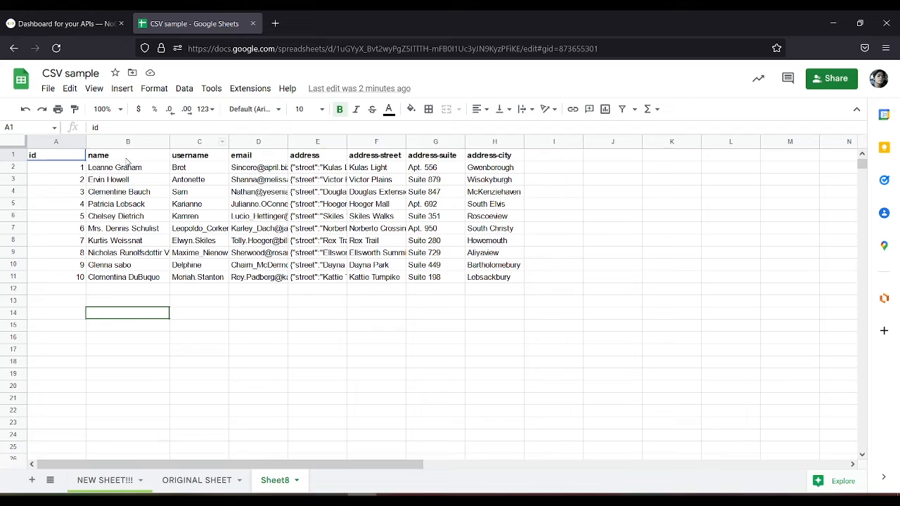
pyautogui.click(64, 22)
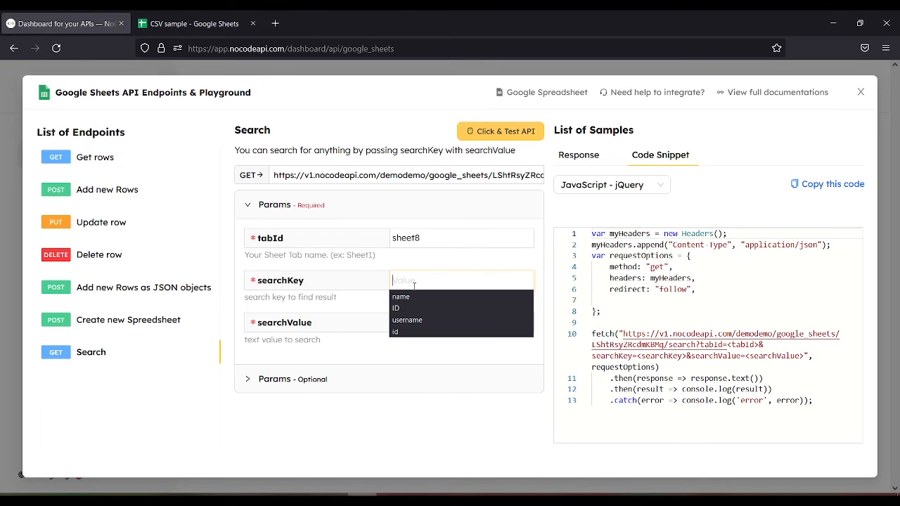
pyautogui.write('name')
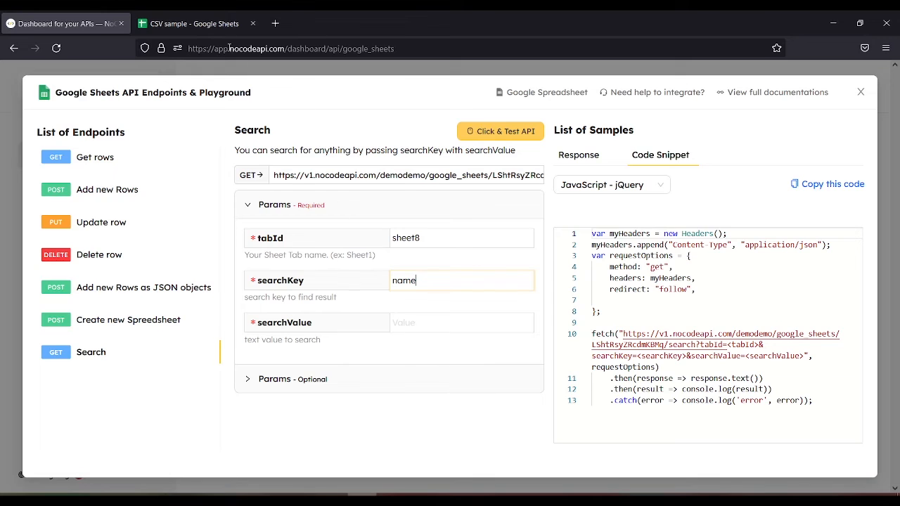
pyautogui.click(196, 23)
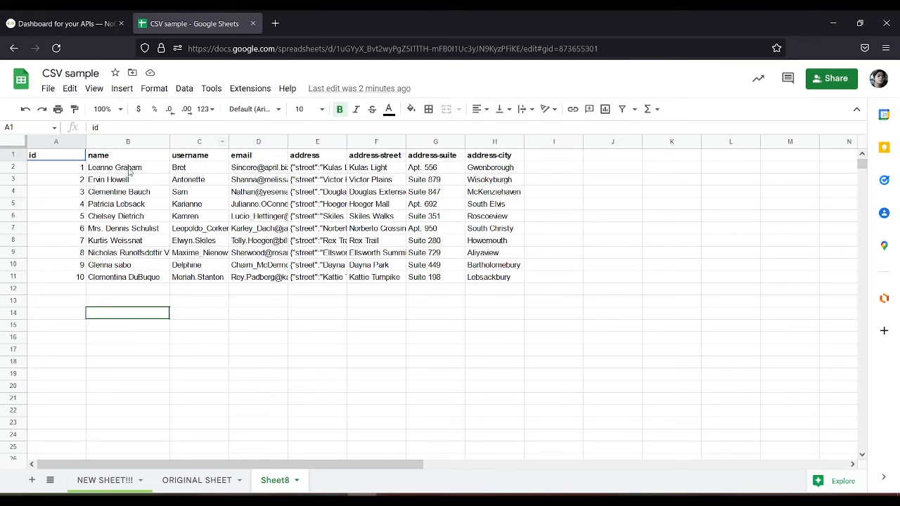
pyautogui.moveTo(258, 313)
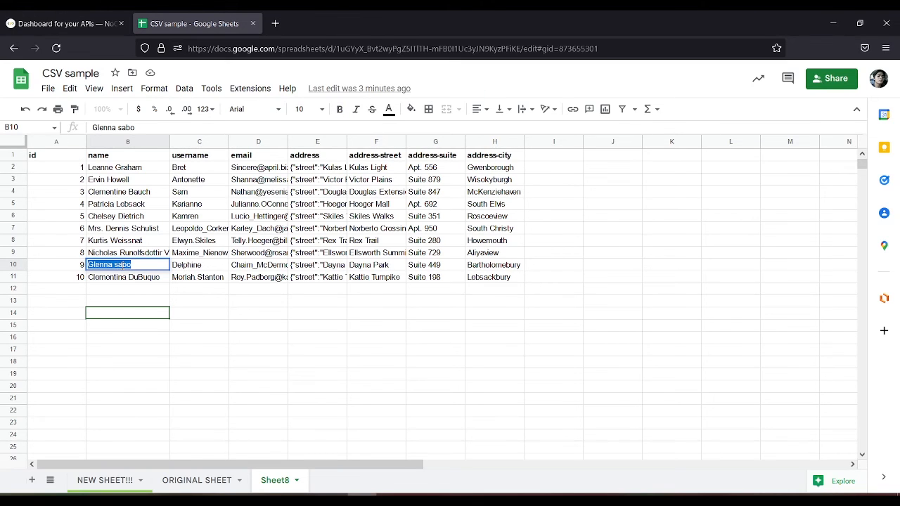
pyautogui.click(63, 23)
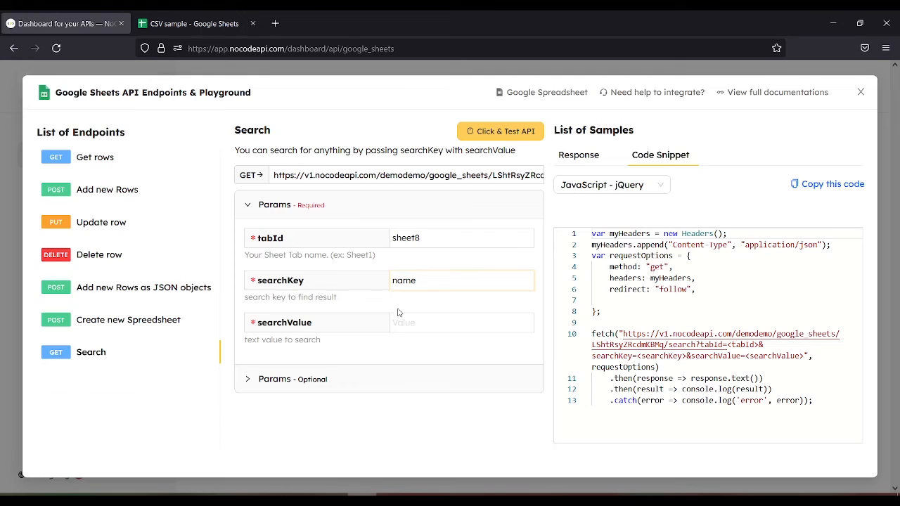
pyautogui.write('Glenna sabo')
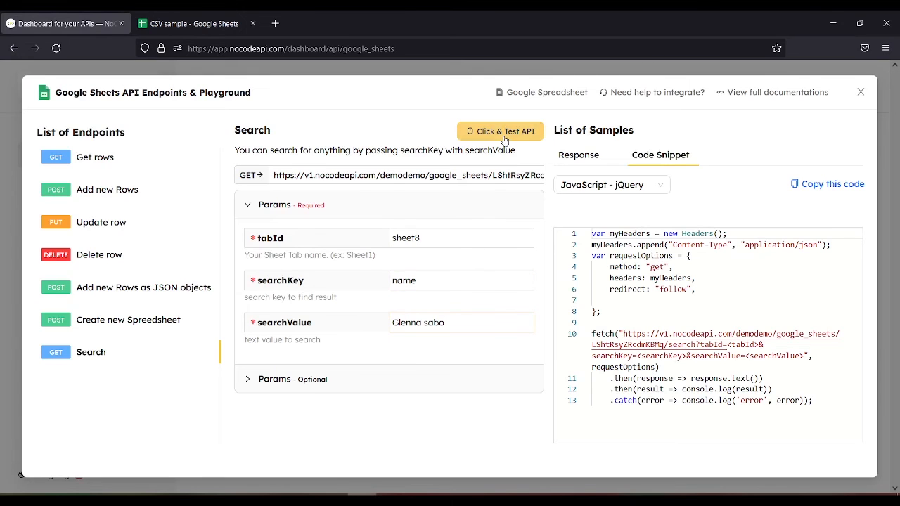
pyautogui.click(500, 130)
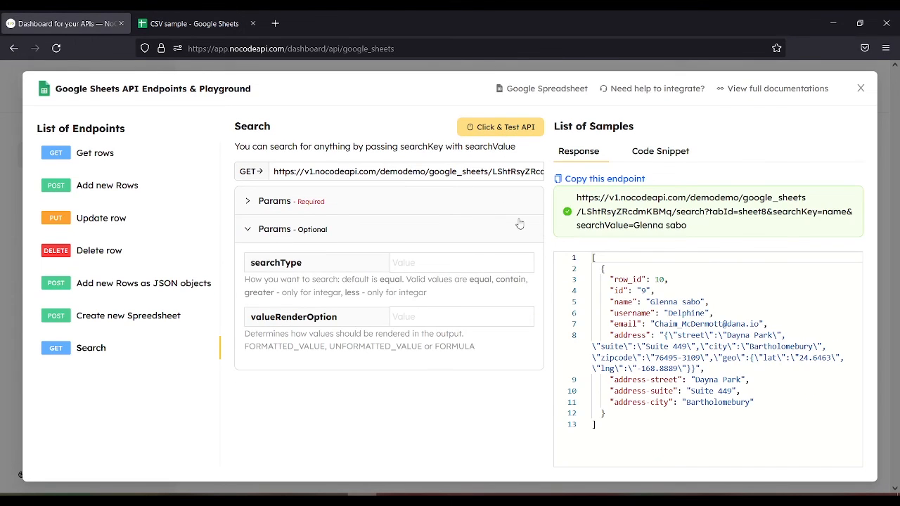